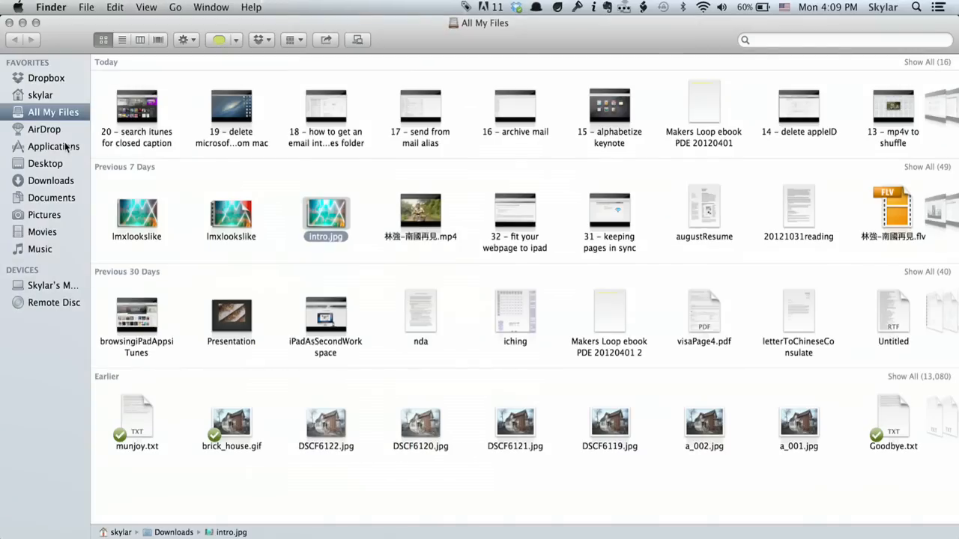
Show Applications in List view and locate the Microsoft Office 2011 folder's apps.
click(54, 146)
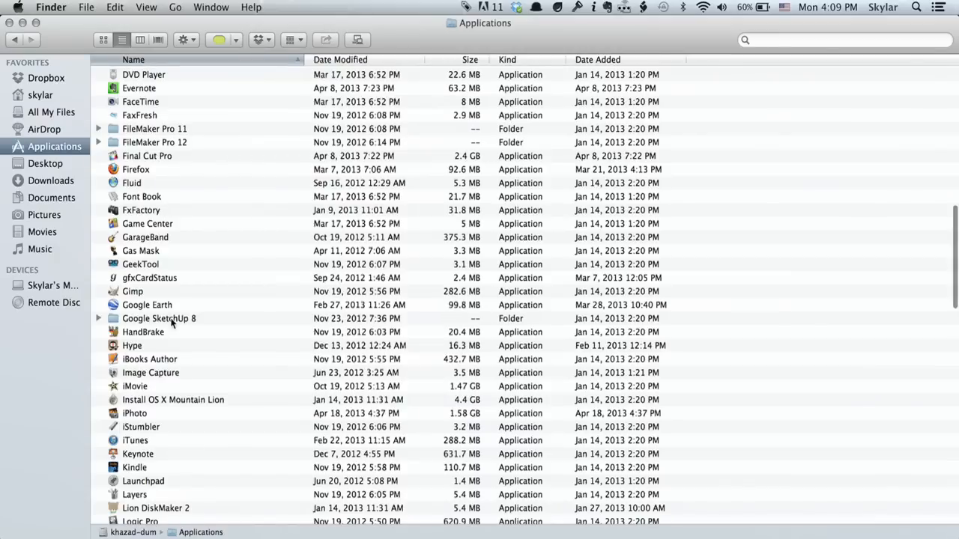
scroll(down, 3)
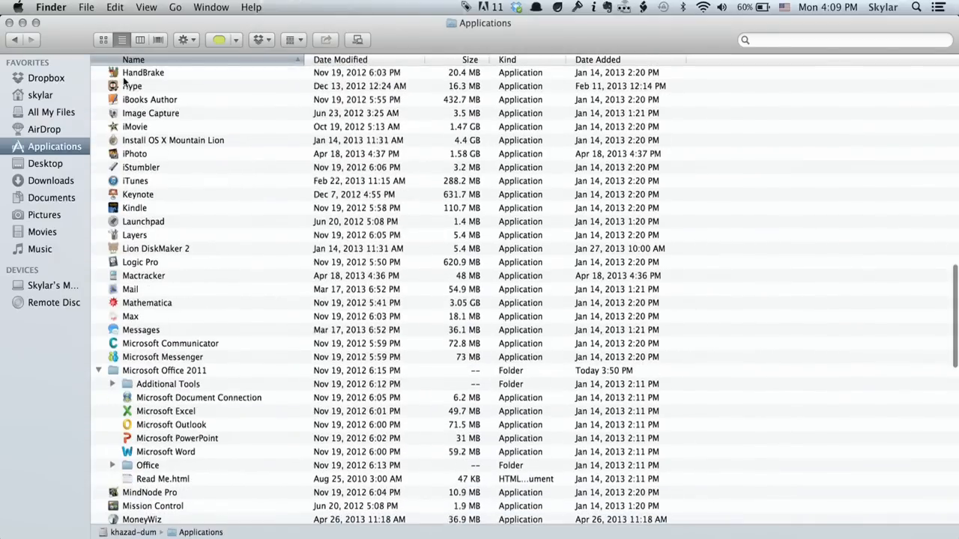
click(121, 40)
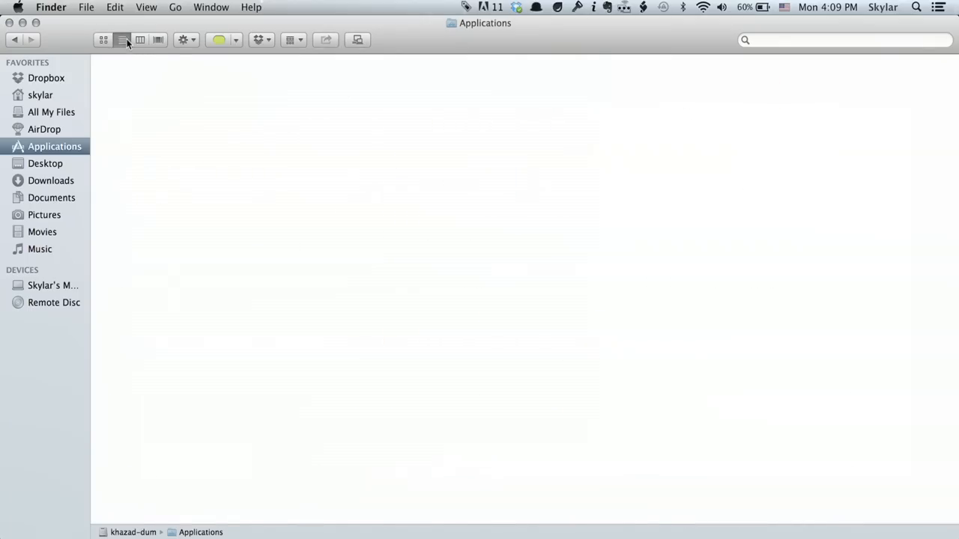
click(122, 40)
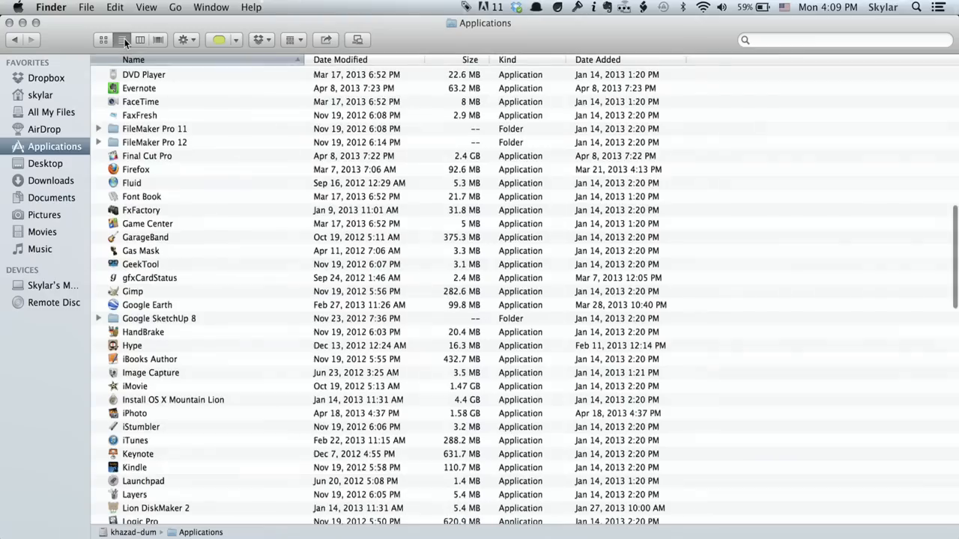
scroll(down, 3)
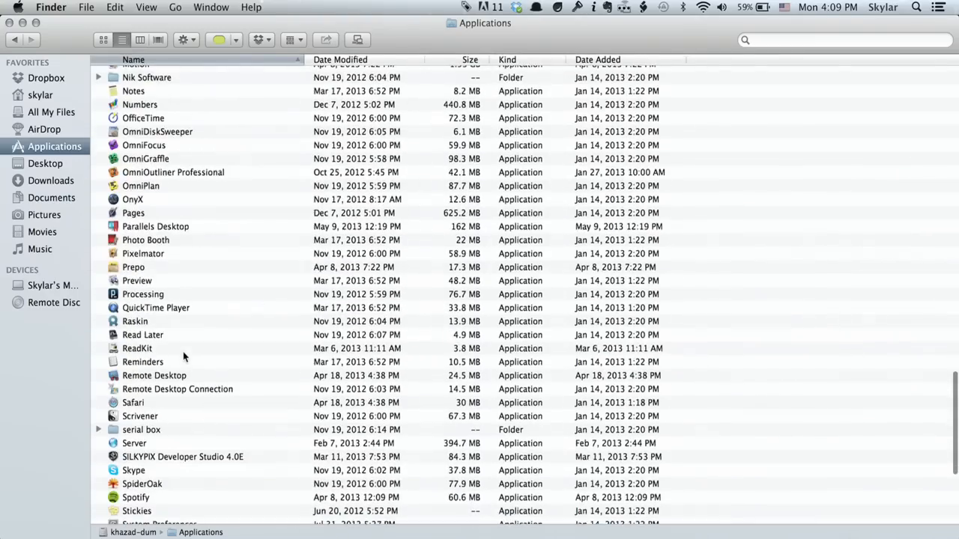
scroll(up, 3)
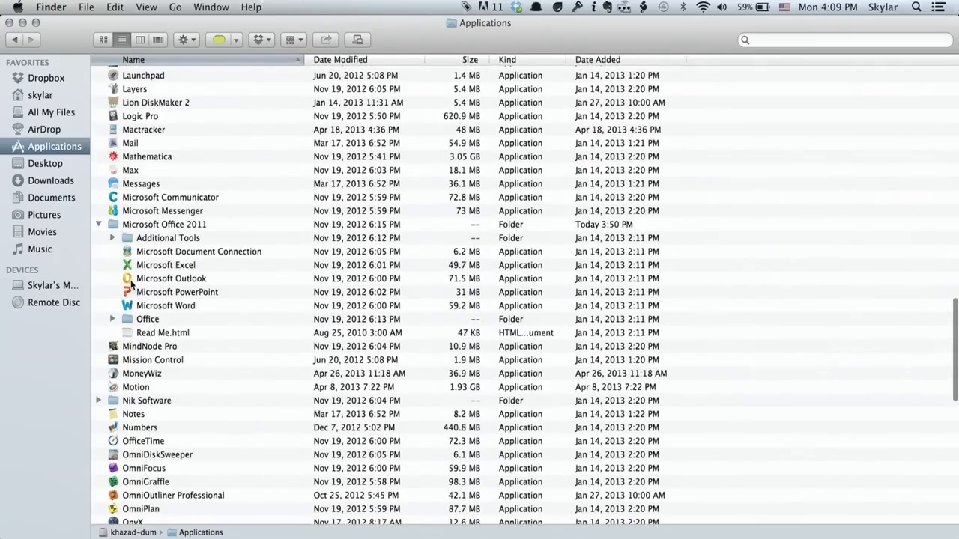
Move the Microsoft Office 2011 folder to Trash, authorizing with the admin password.
click(98, 224)
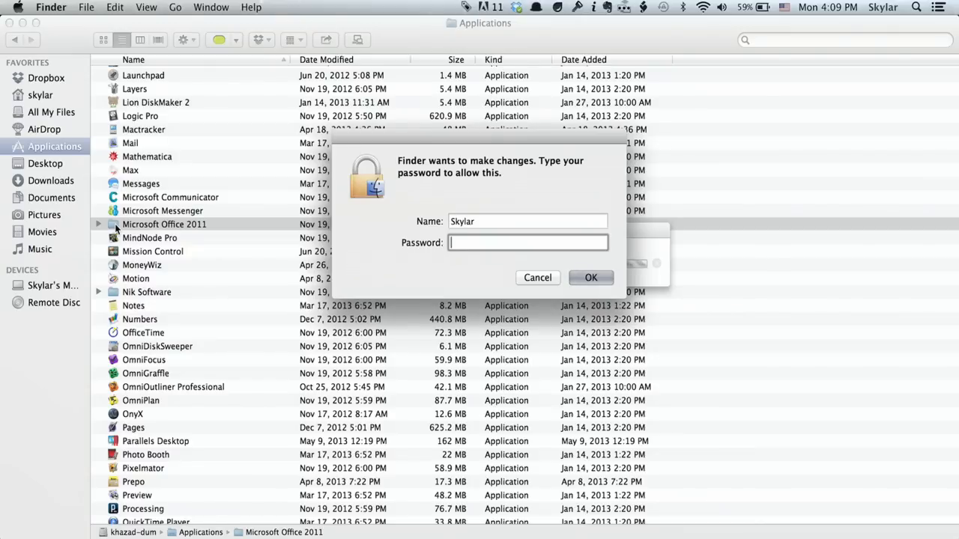
click(537, 277)
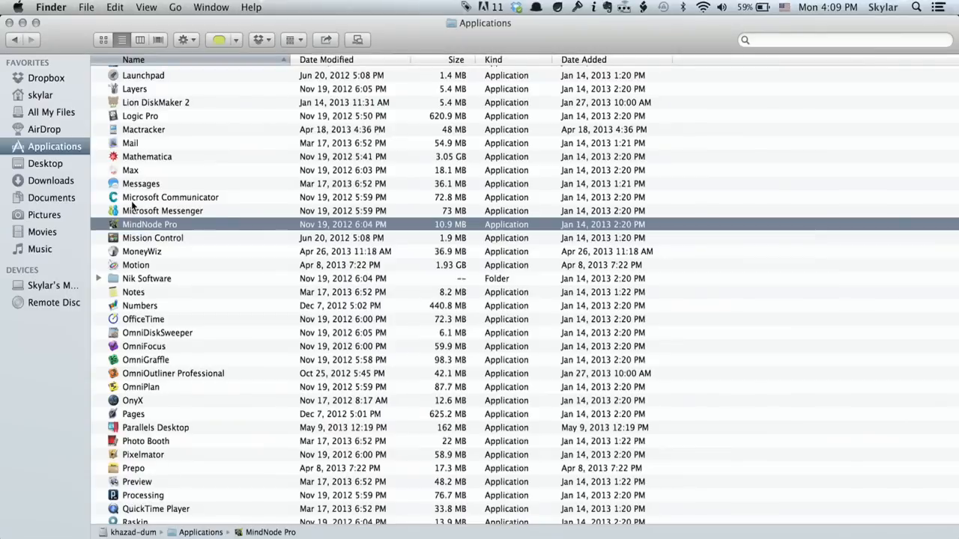
Select both Microsoft Communicator and Microsoft Messenger in Applications.
click(170, 197)
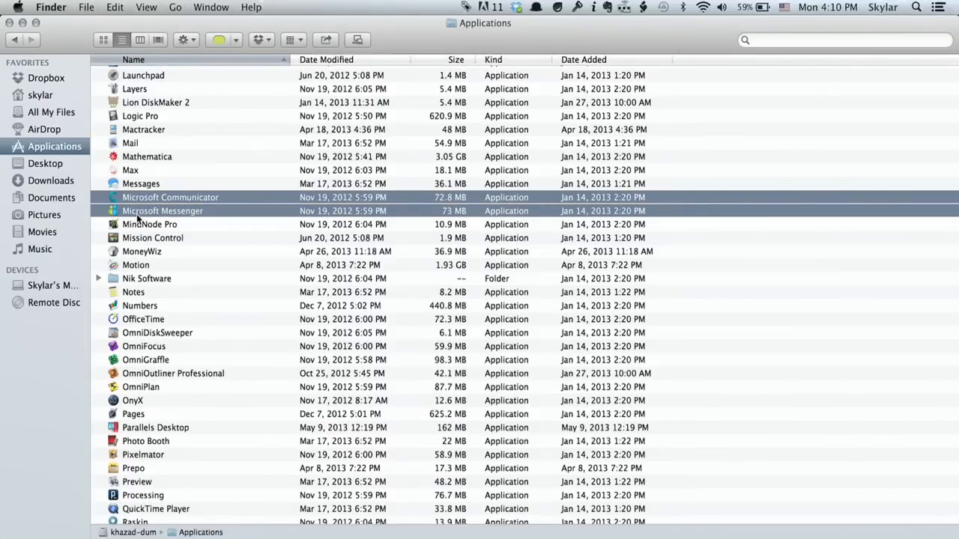
click(175, 6)
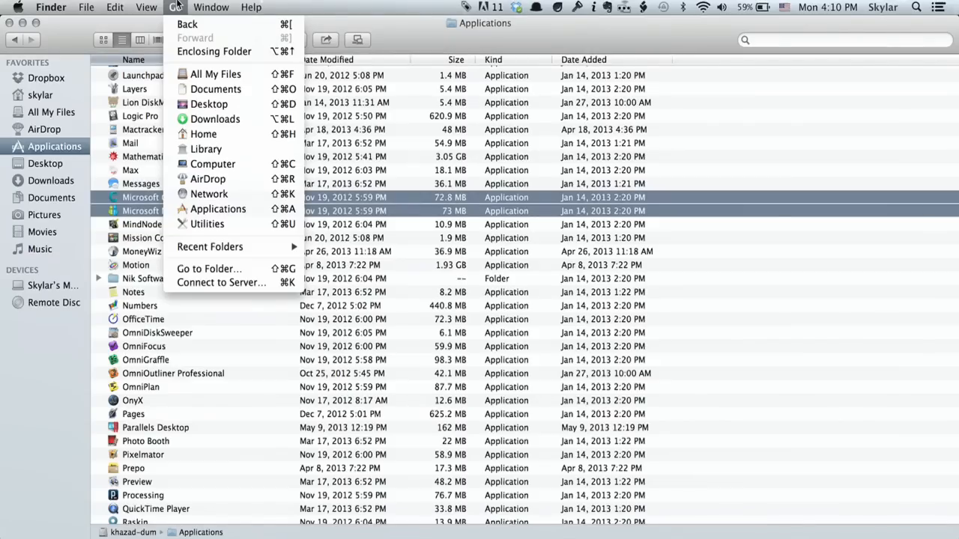
mouse_move(206, 149)
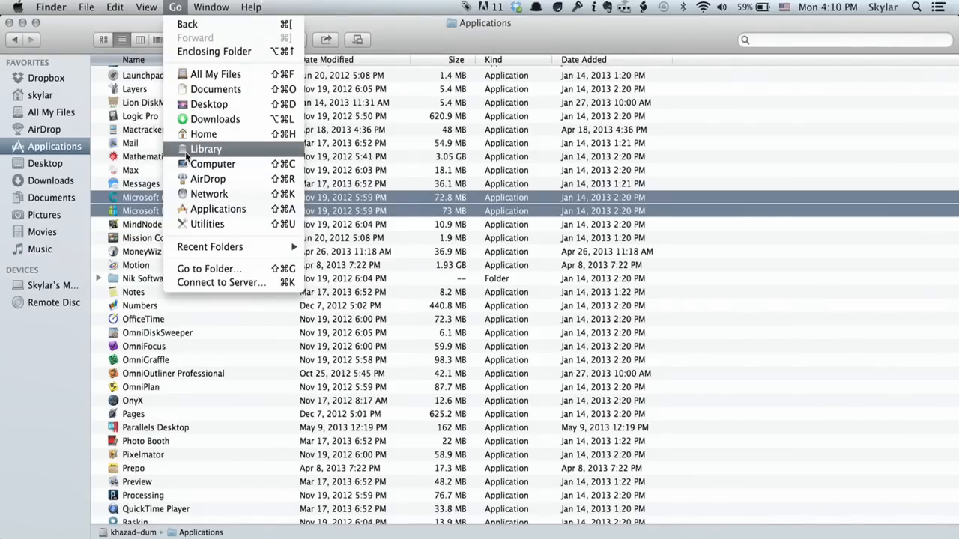
Open the user Library, expand Preferences and browse the preference files.
click(205, 148)
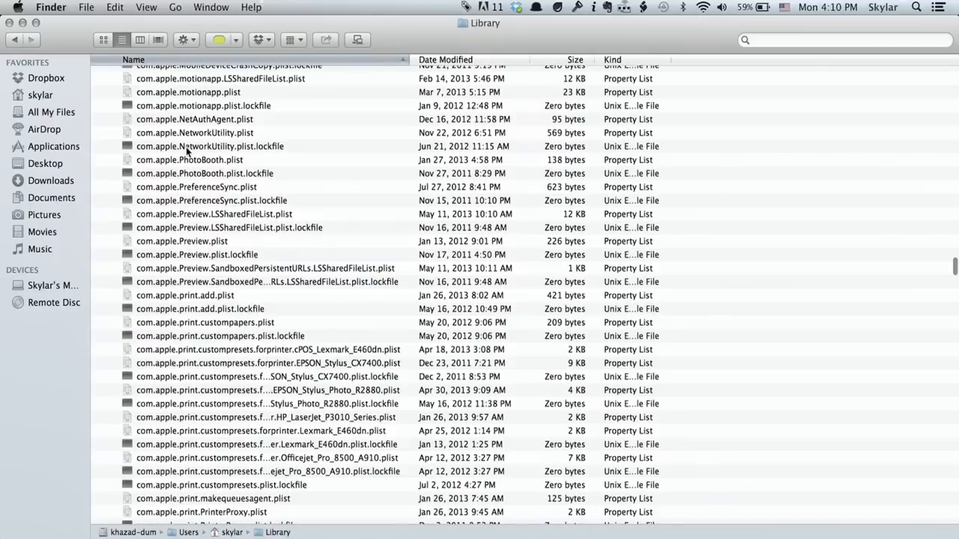
scroll(up, 3)
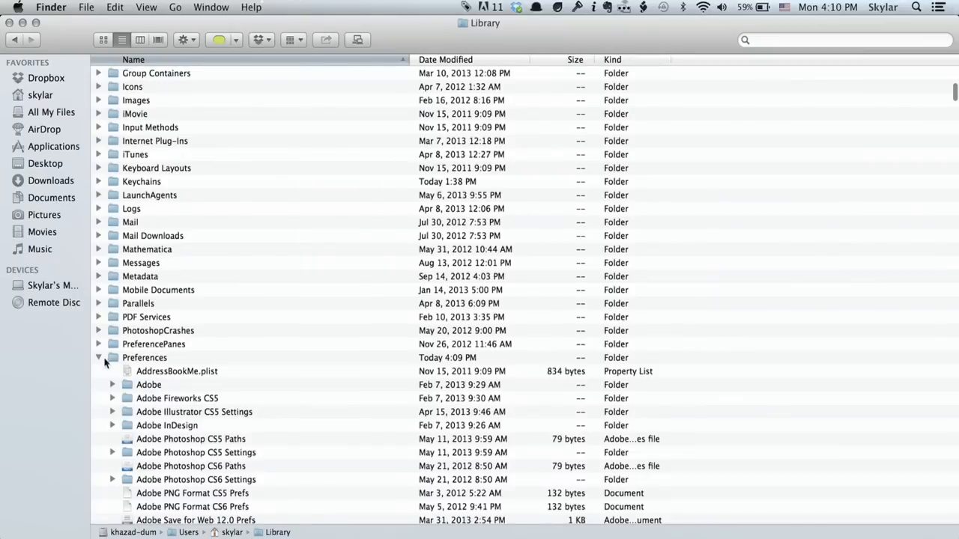
click(98, 358)
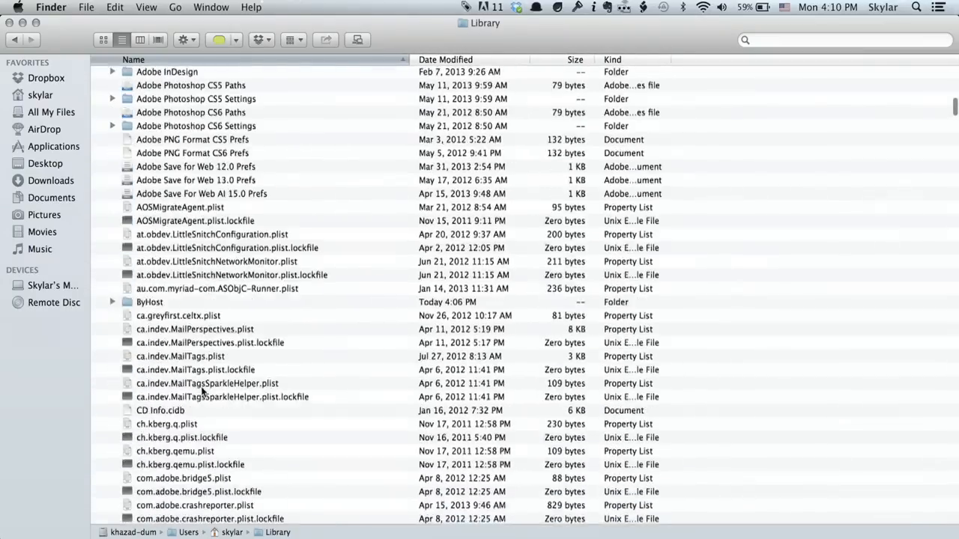
scroll(down, 3)
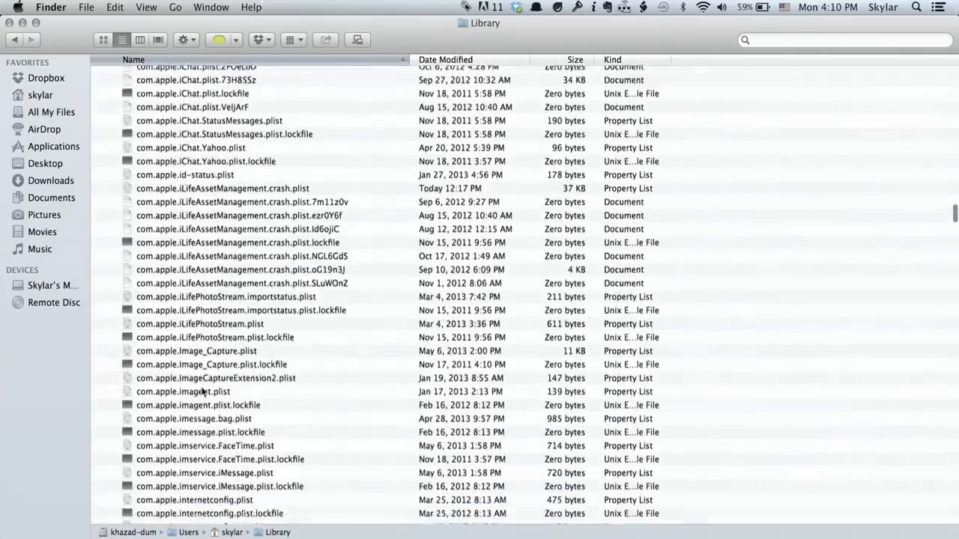
scroll(down, 3)
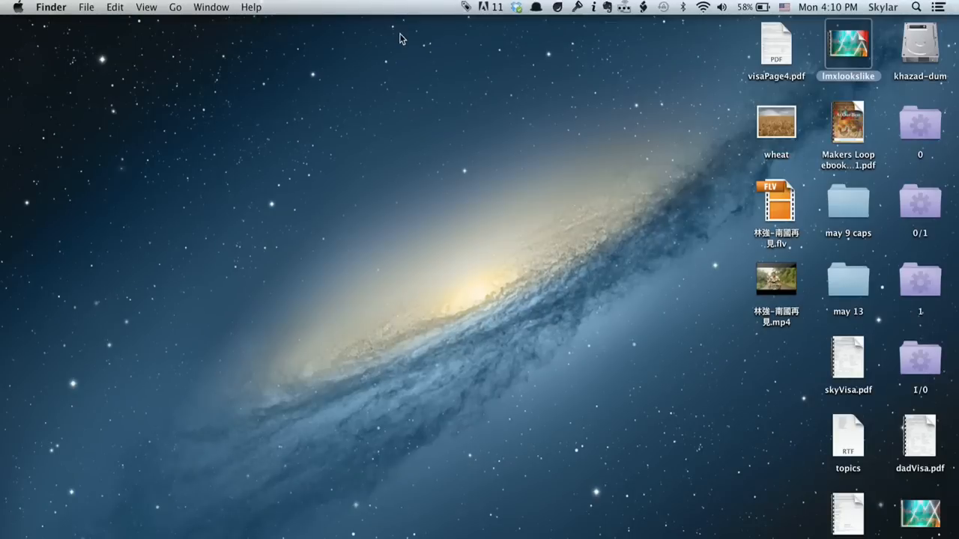
mouse_move(925, 12)
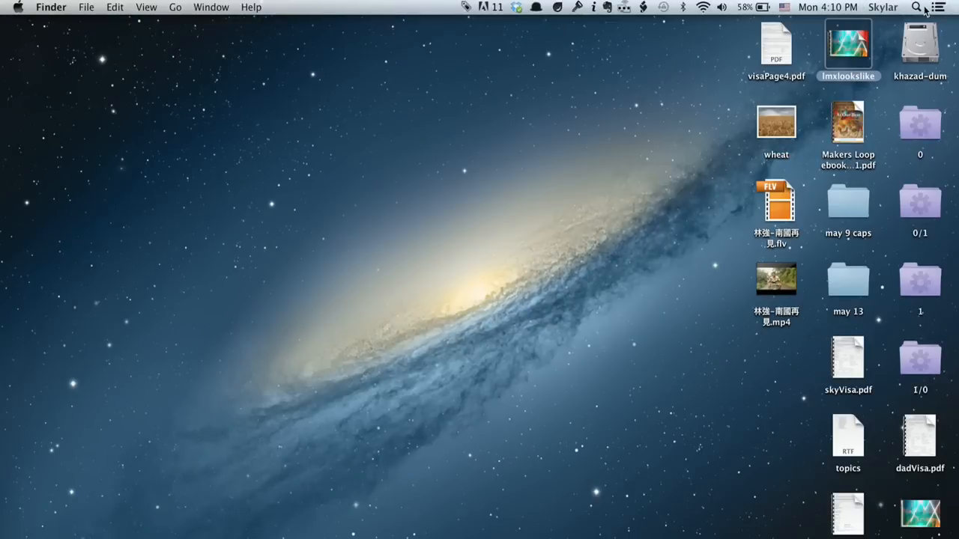
Search Spotlight for "disk" and launch Disk Utility.
click(916, 6)
text(disk)
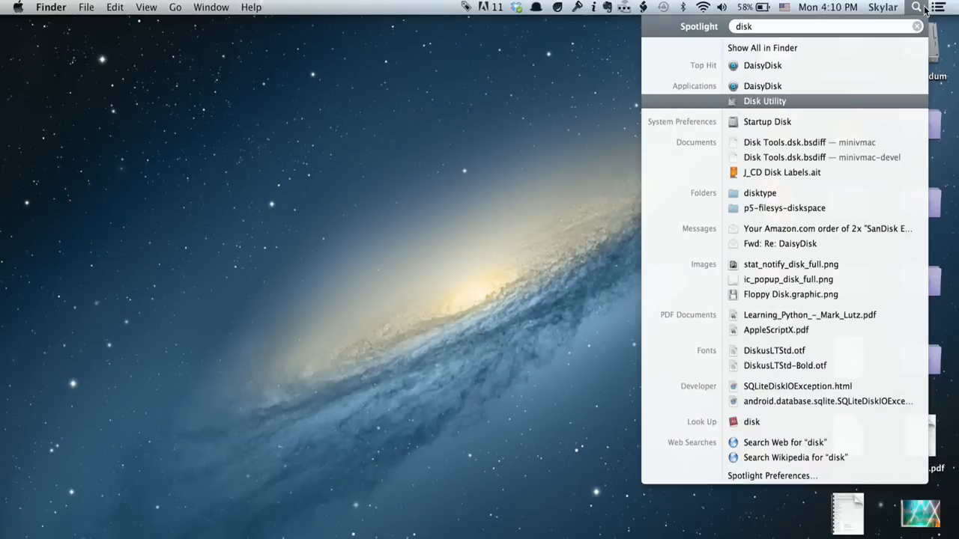
click(764, 102)
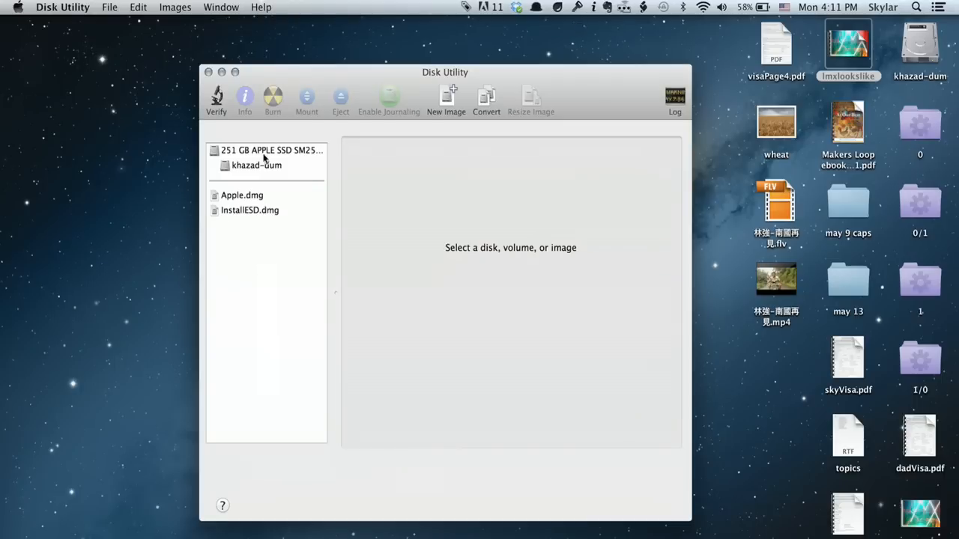
Select the khazad-dum volume to show First Aid's permissions repair options.
click(256, 165)
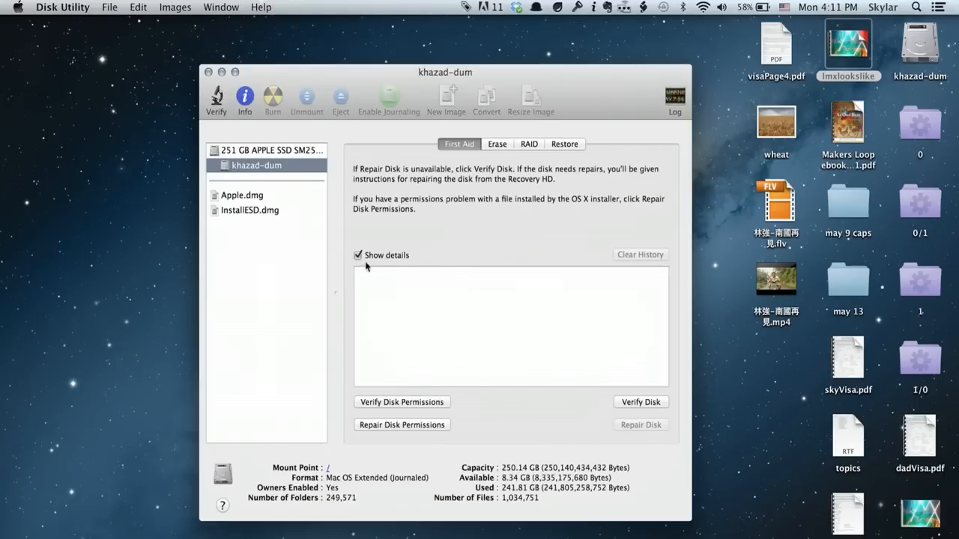
mouse_move(410, 412)
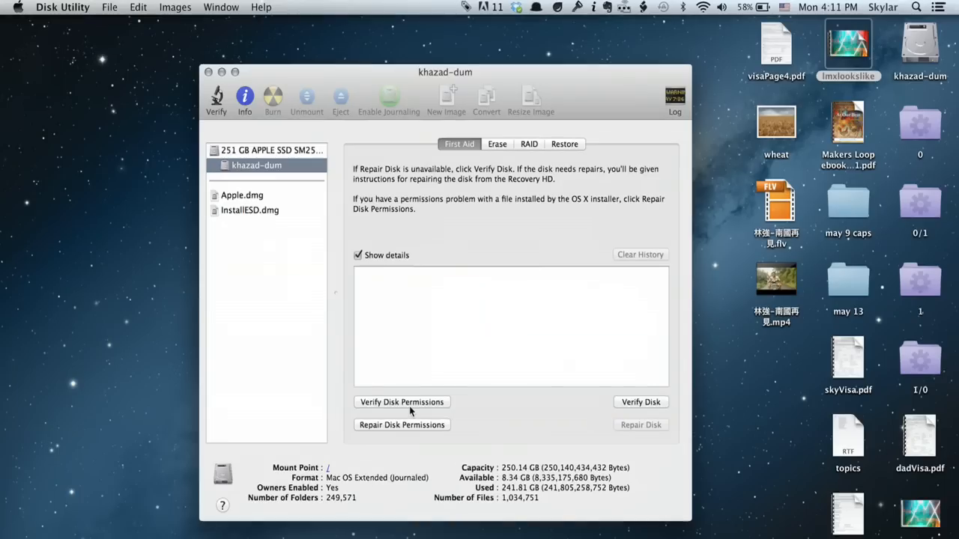
mouse_move(399, 454)
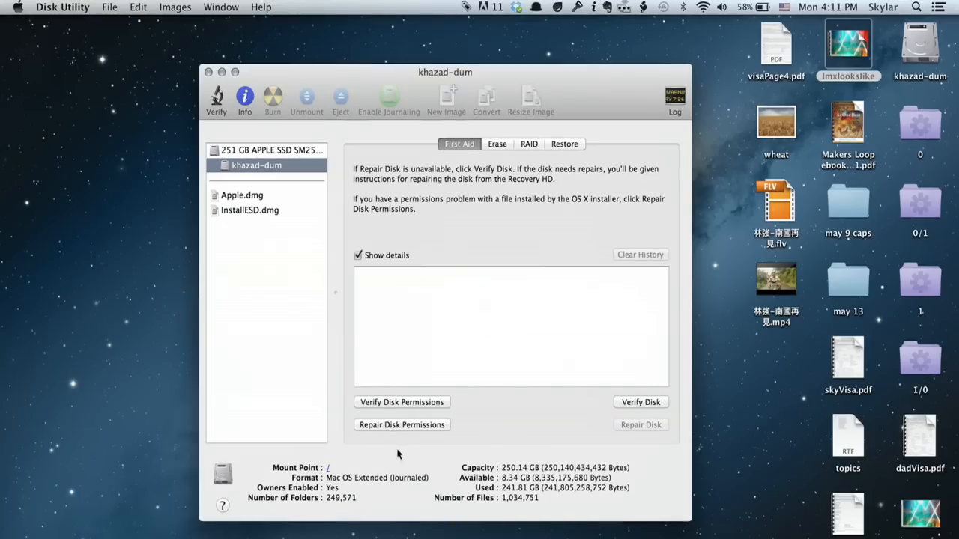